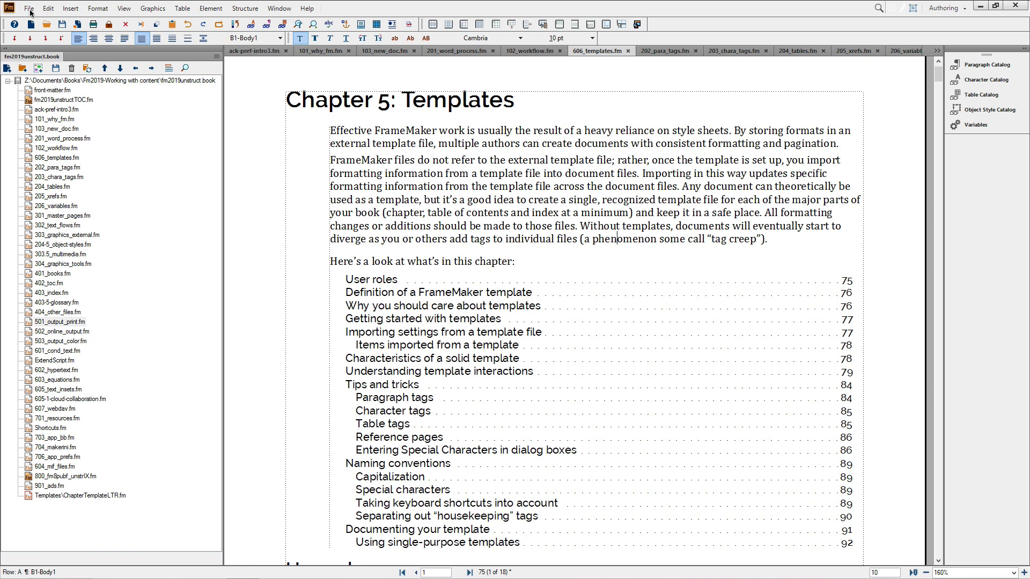
# Show the Windows-native Open dialog from the File menu and cancel it.
pyautogui.click(34, 9)
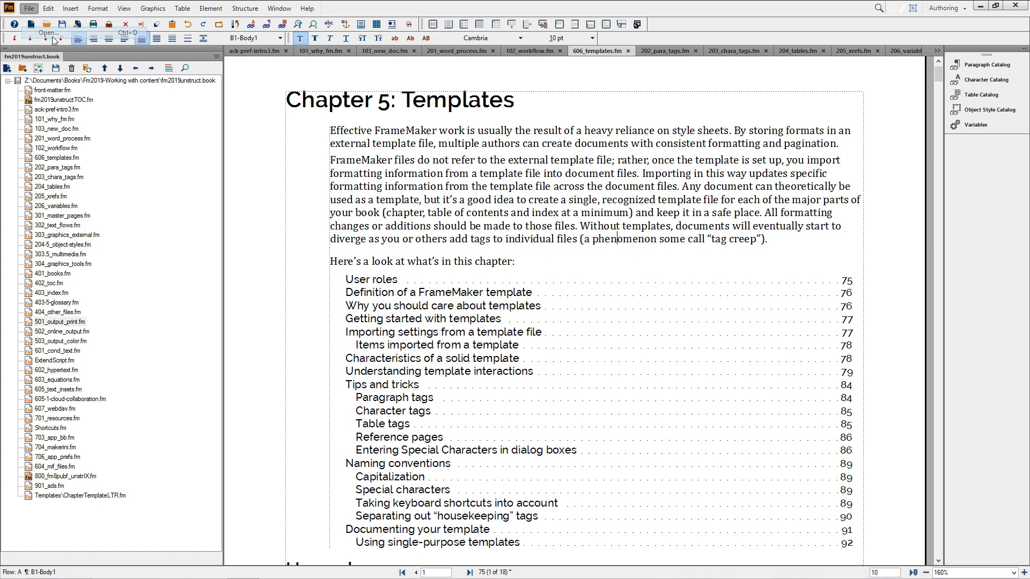
pyautogui.click(43, 33)
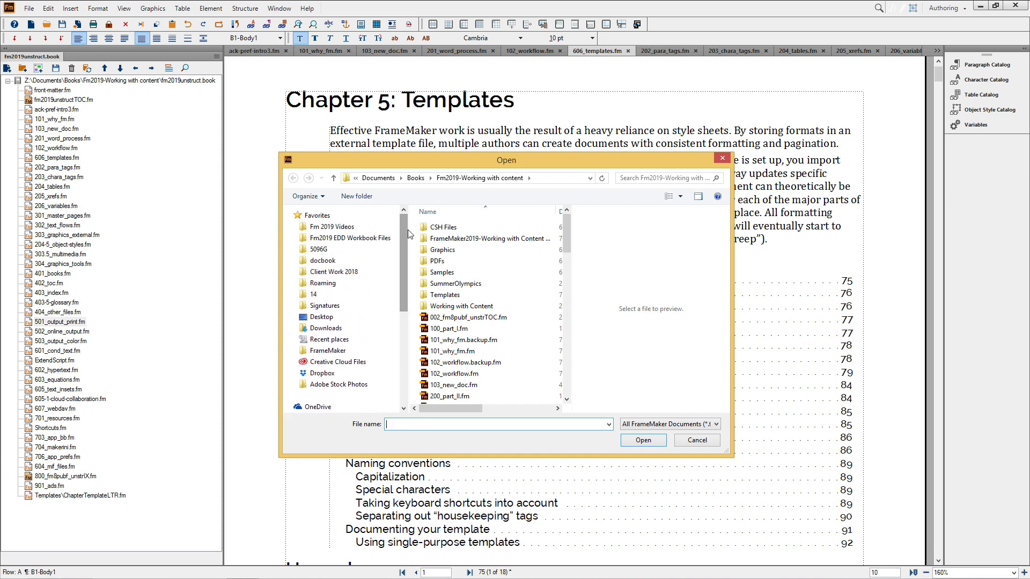
pyautogui.moveTo(707, 456)
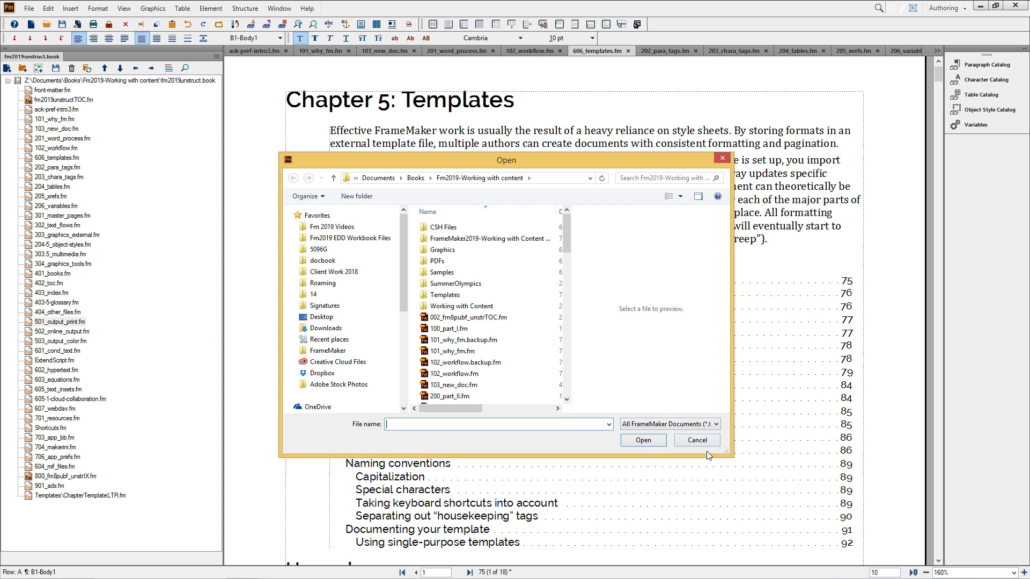
pyautogui.click(696, 440)
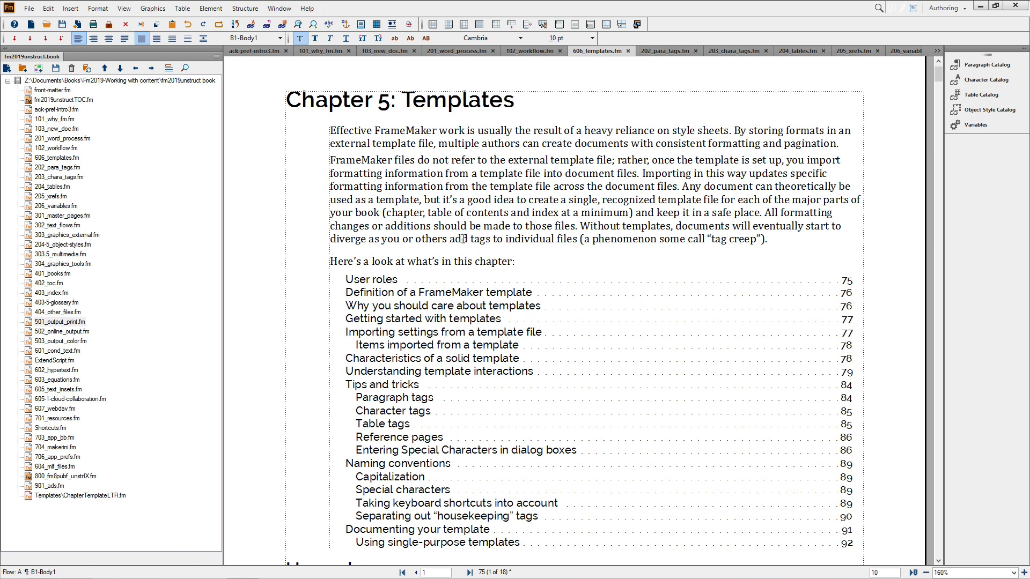
# In Global > Interface preferences, disable Windows File Browsers and choose GrayScale icons, accepting the restart notice.
pyautogui.click(51, 8)
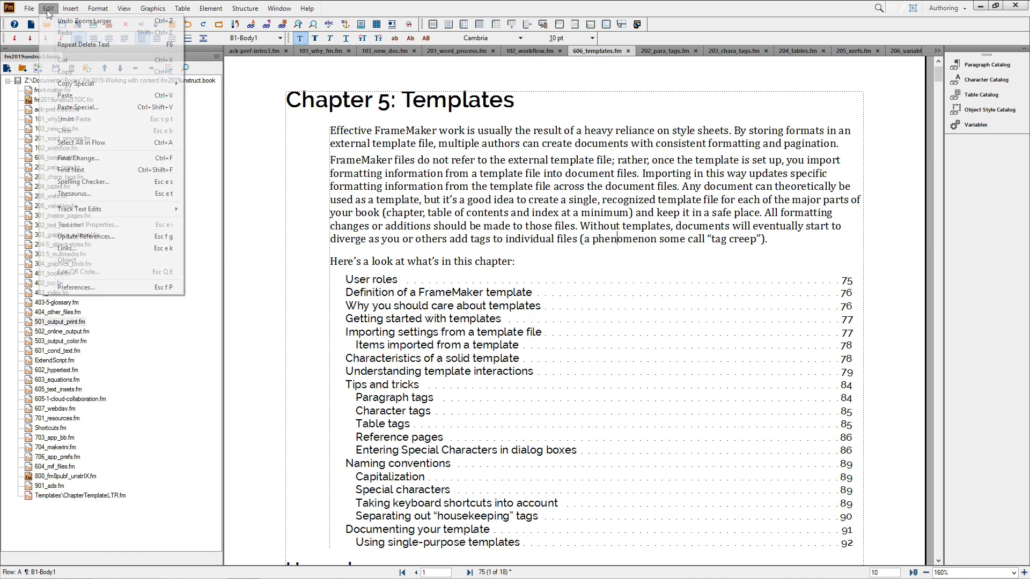
pyautogui.moveTo(103, 290)
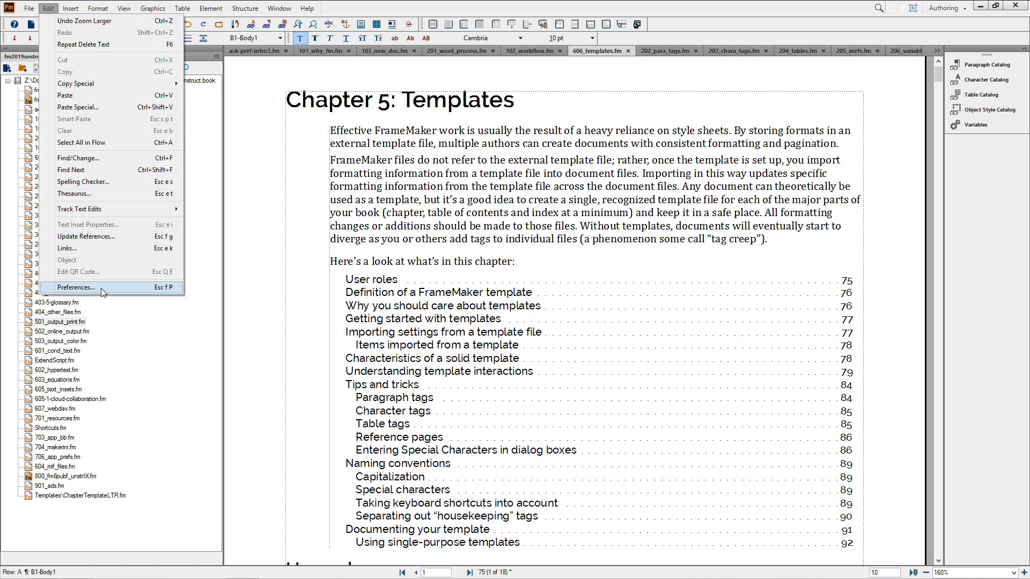
pyautogui.click(75, 287)
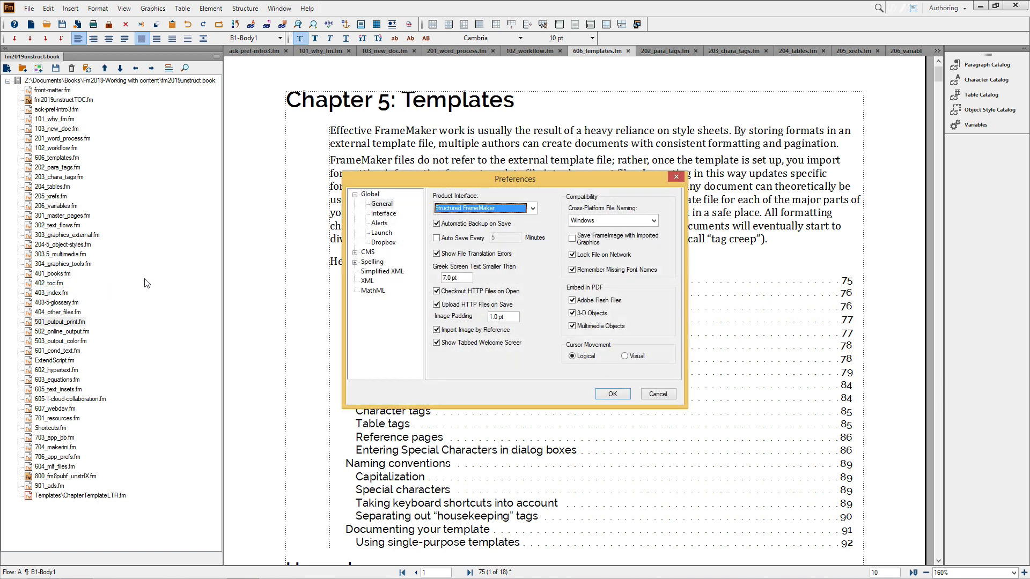
pyautogui.moveTo(380, 215)
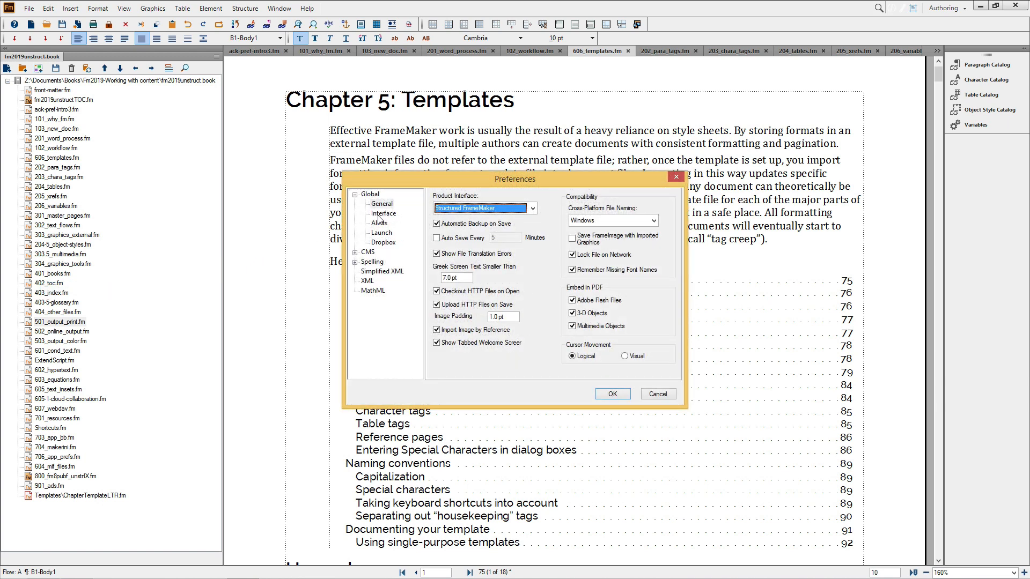
pyautogui.click(383, 212)
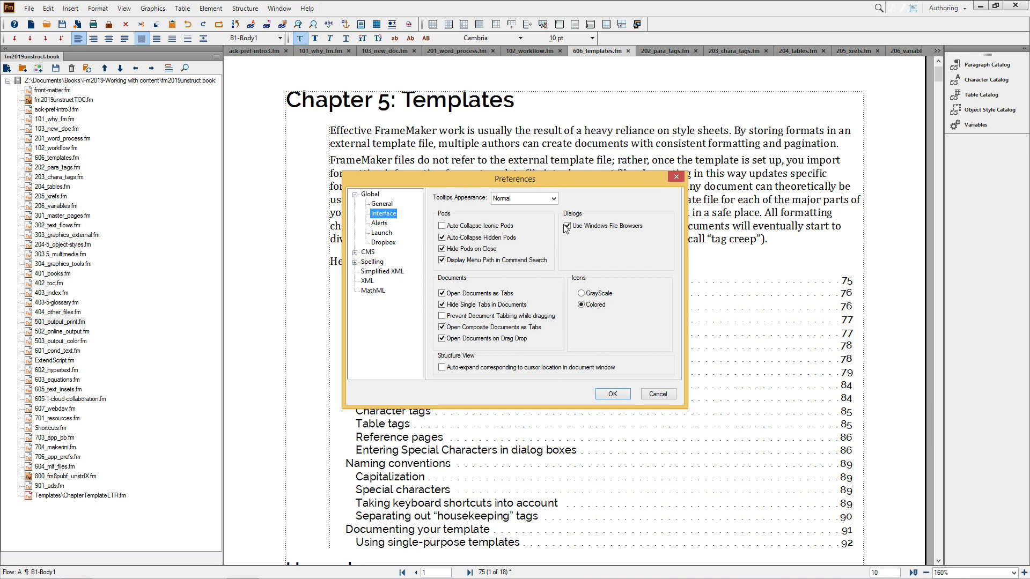
pyautogui.click(567, 225)
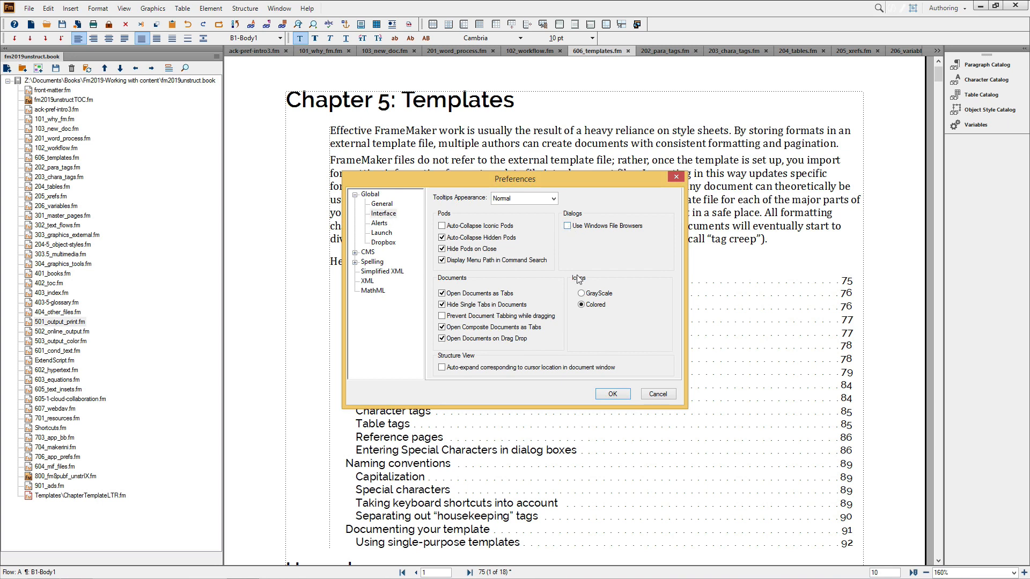
pyautogui.click(579, 293)
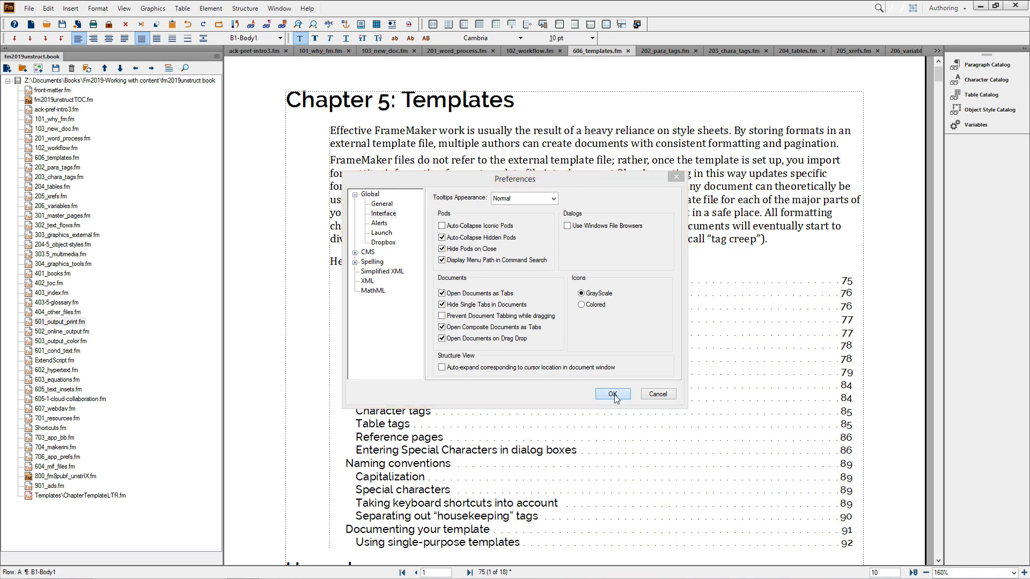
pyautogui.click(613, 394)
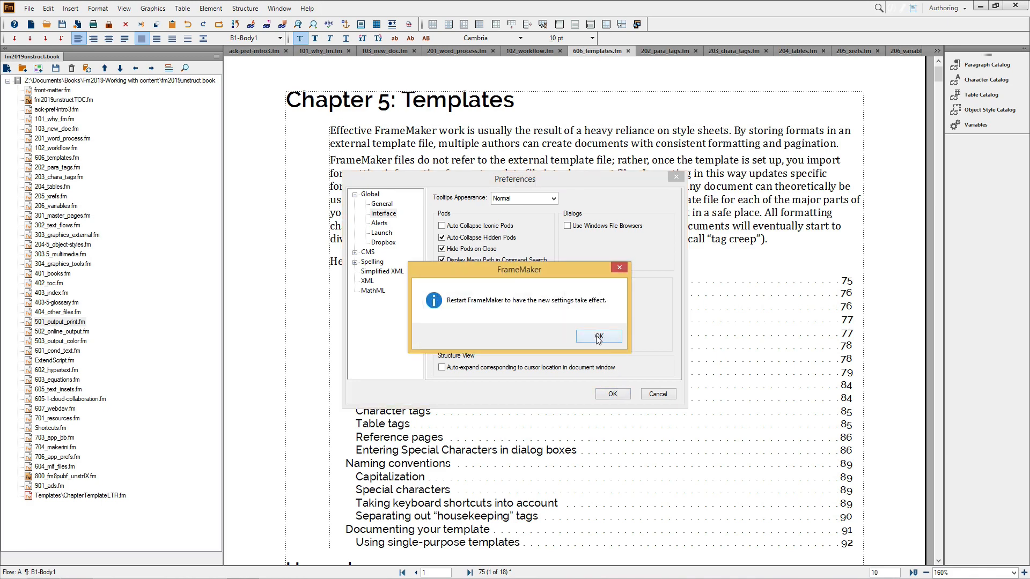
pyautogui.click(599, 336)
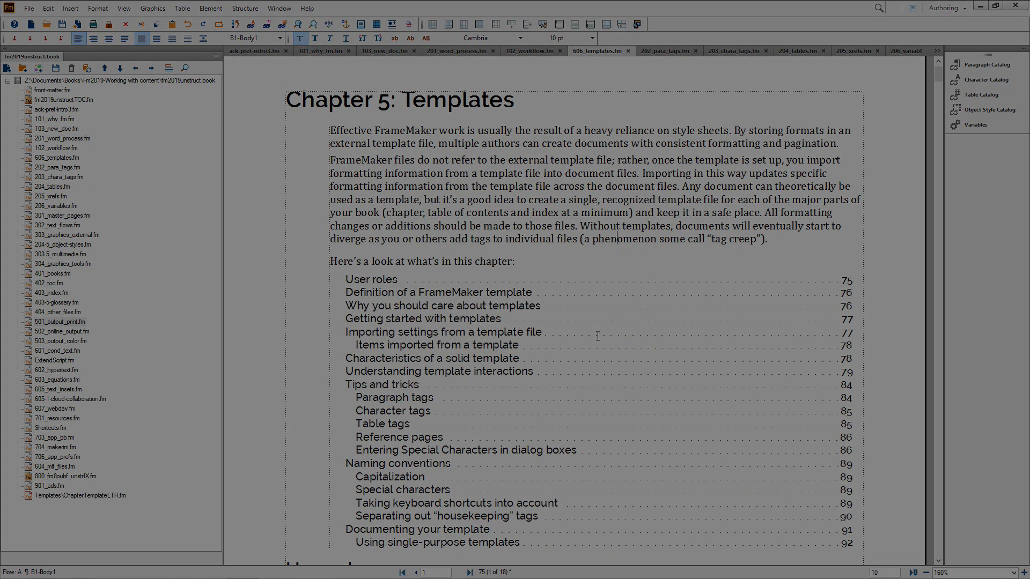
# After restart, view the legacy Open dialog, cancel it and bring up the Update Book dialog.
pyautogui.click(567, 51)
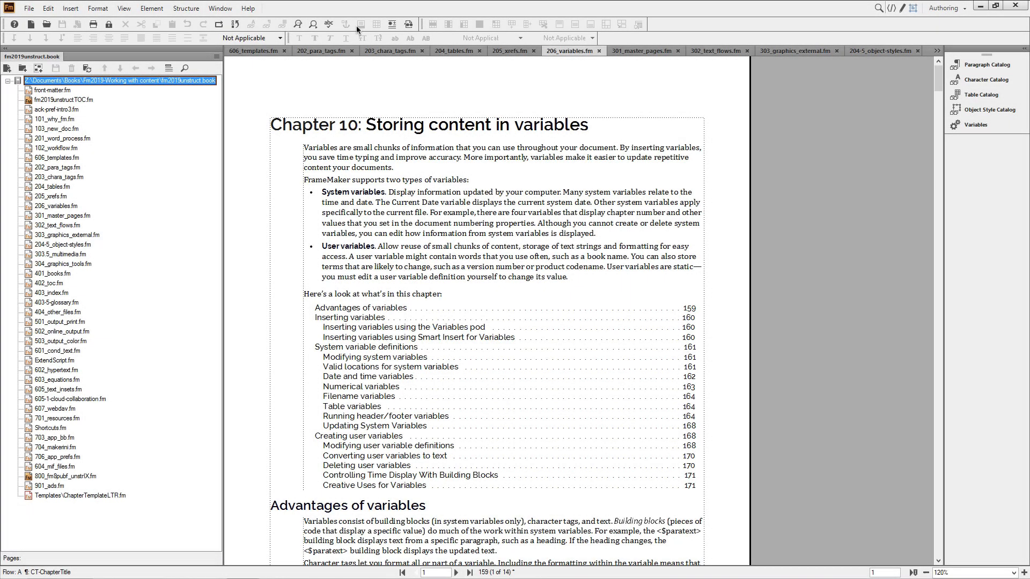
pyautogui.click(35, 11)
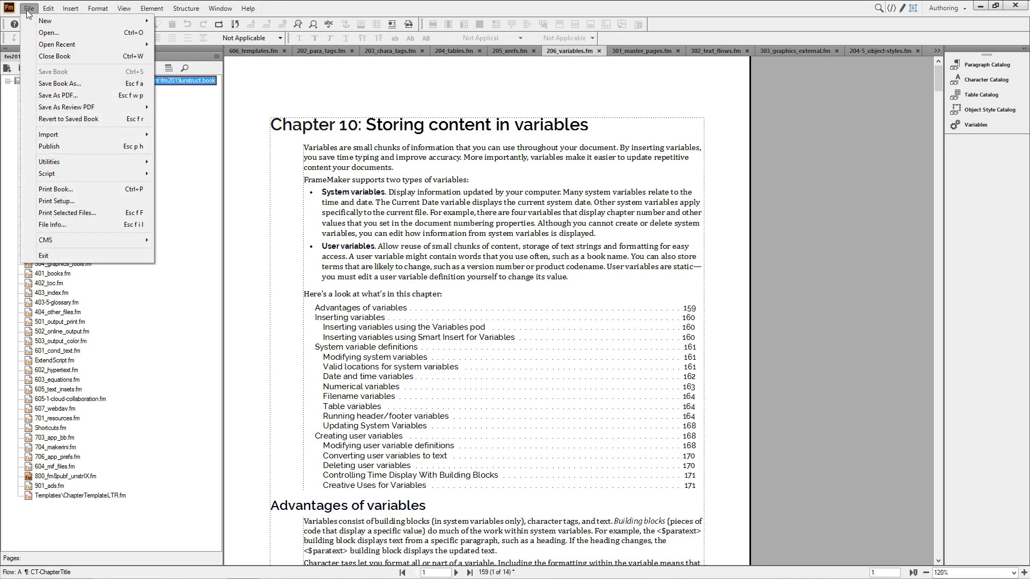
pyautogui.click(49, 34)
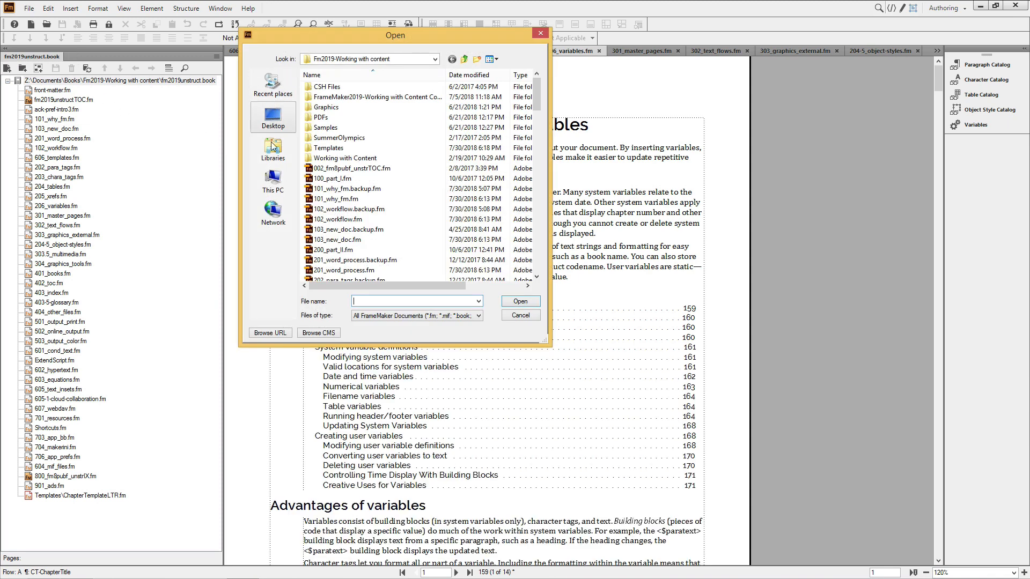
pyautogui.moveTo(273, 211)
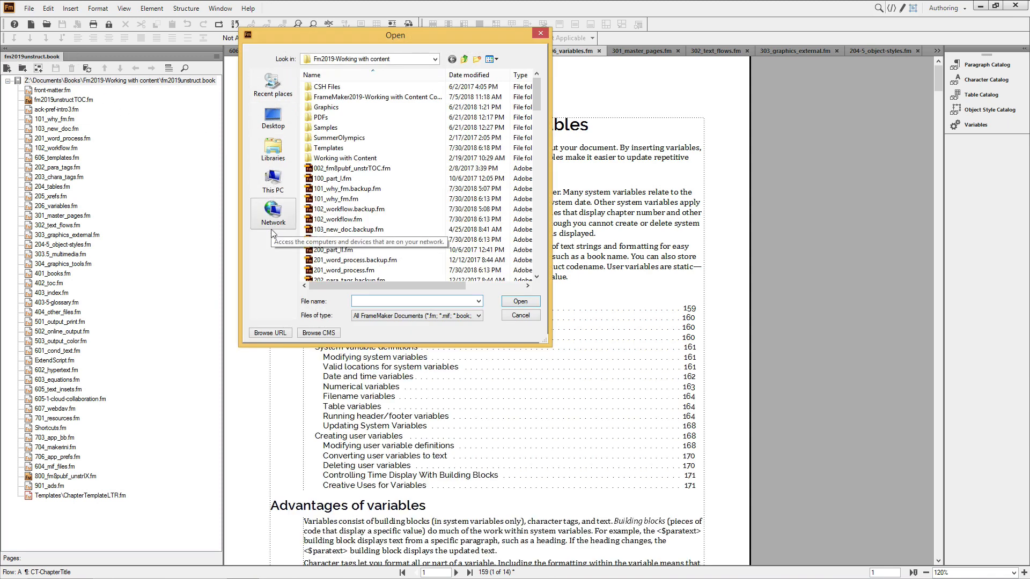
pyautogui.click(520, 315)
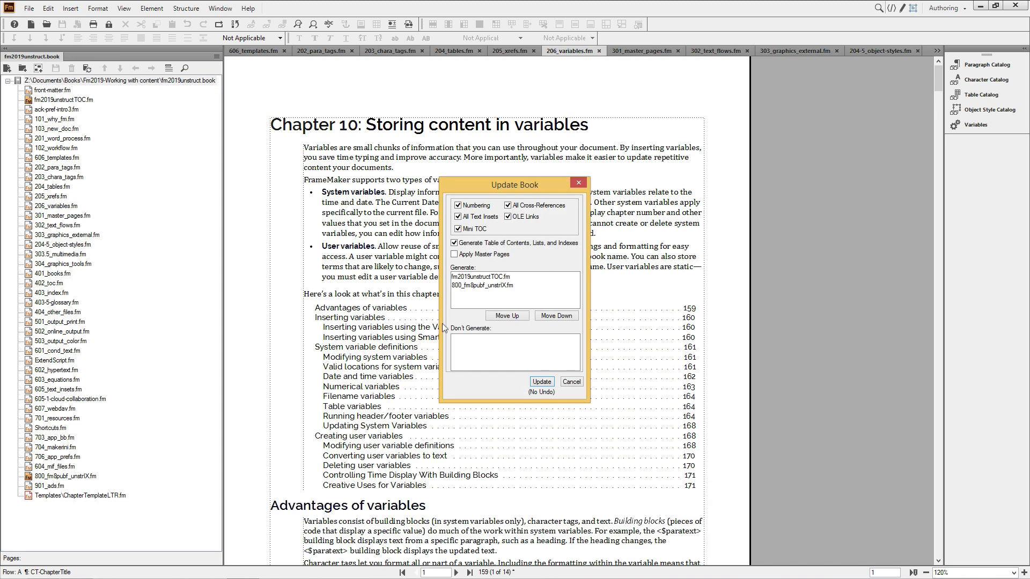
# Update the book, then start PDF output from the Publish pod via File > Publish.
pyautogui.click(541, 382)
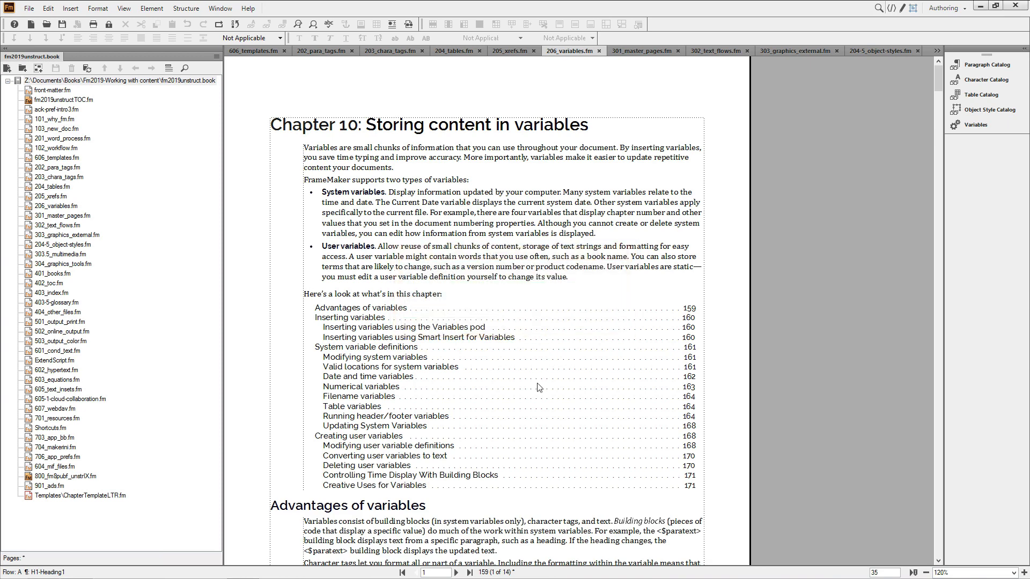
pyautogui.moveTo(165, 116)
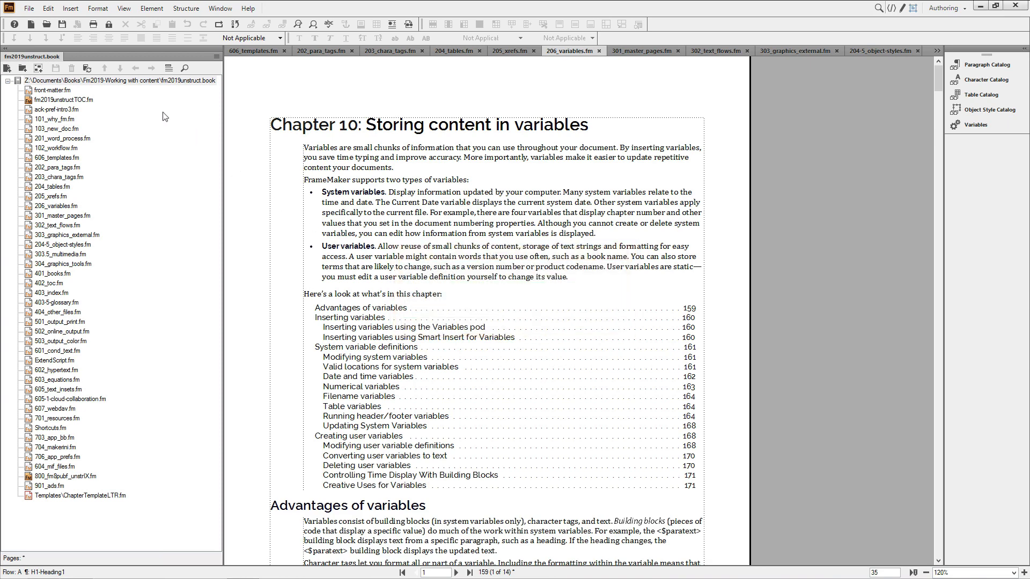
pyautogui.click(34, 8)
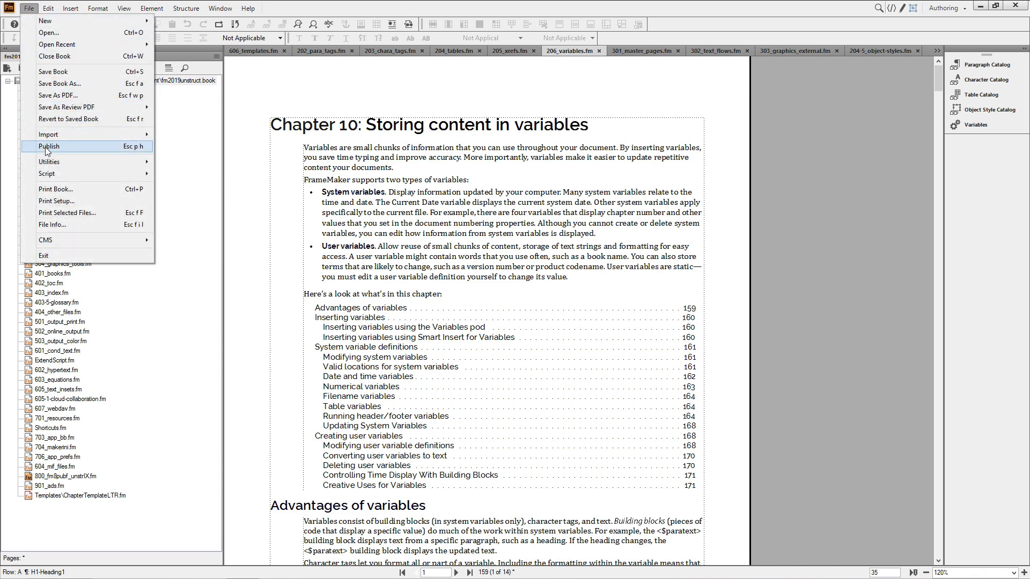
pyautogui.click(49, 146)
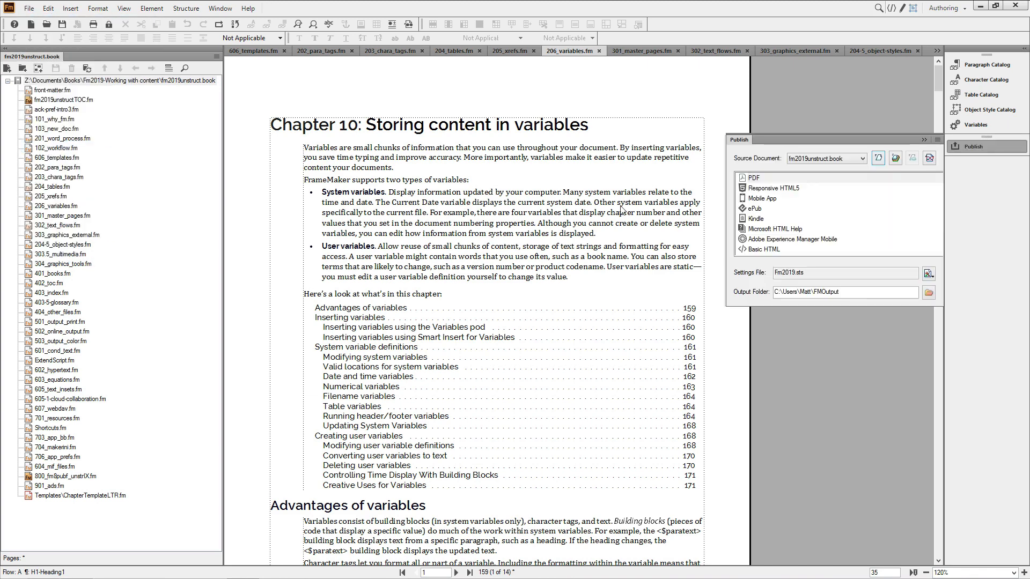
pyautogui.click(753, 178)
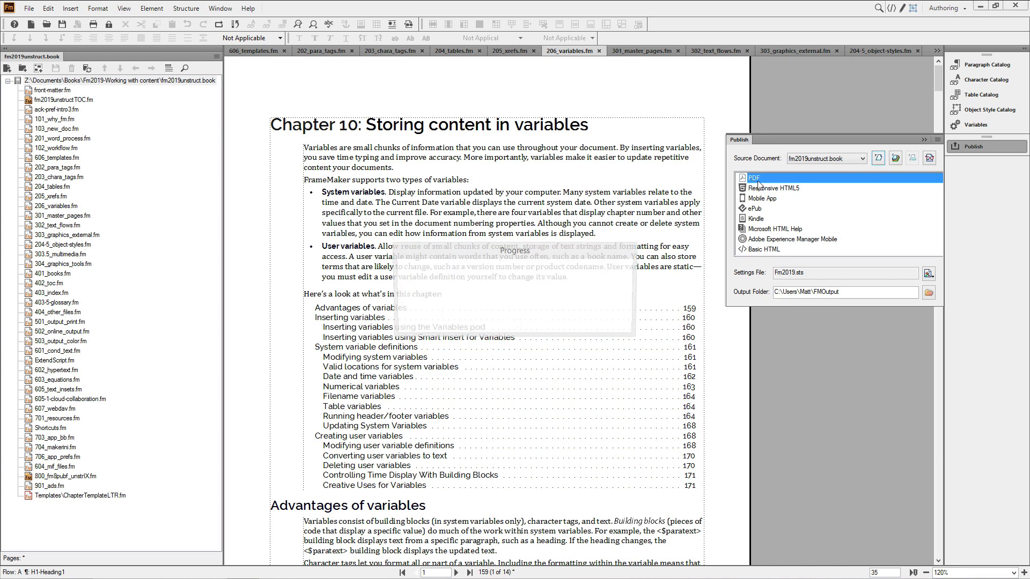